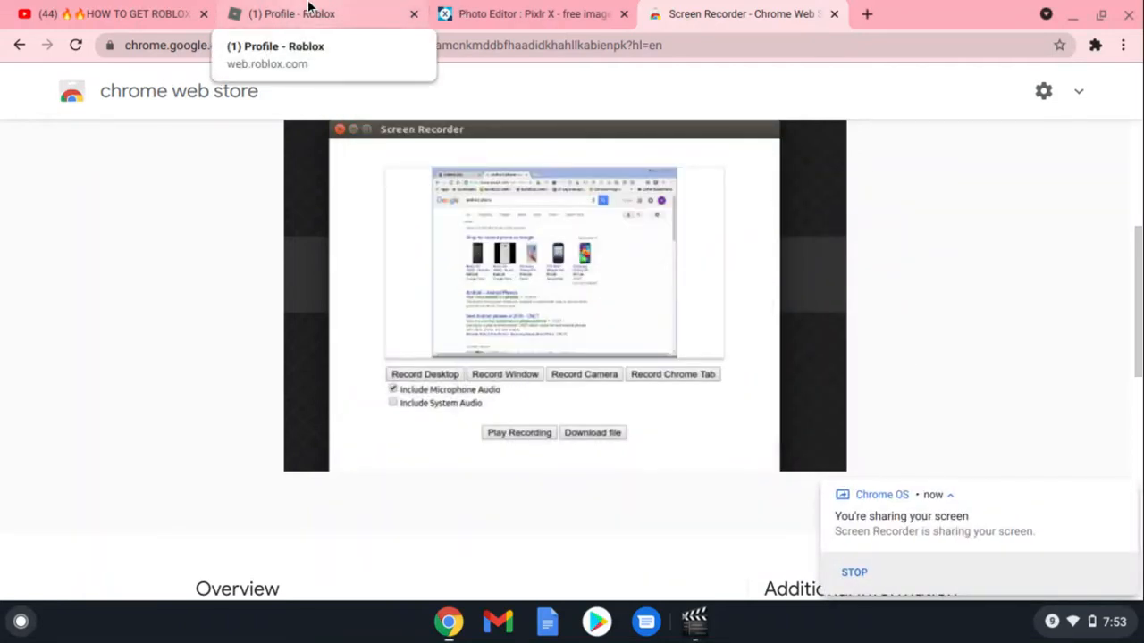
mouse_move(374, 153)
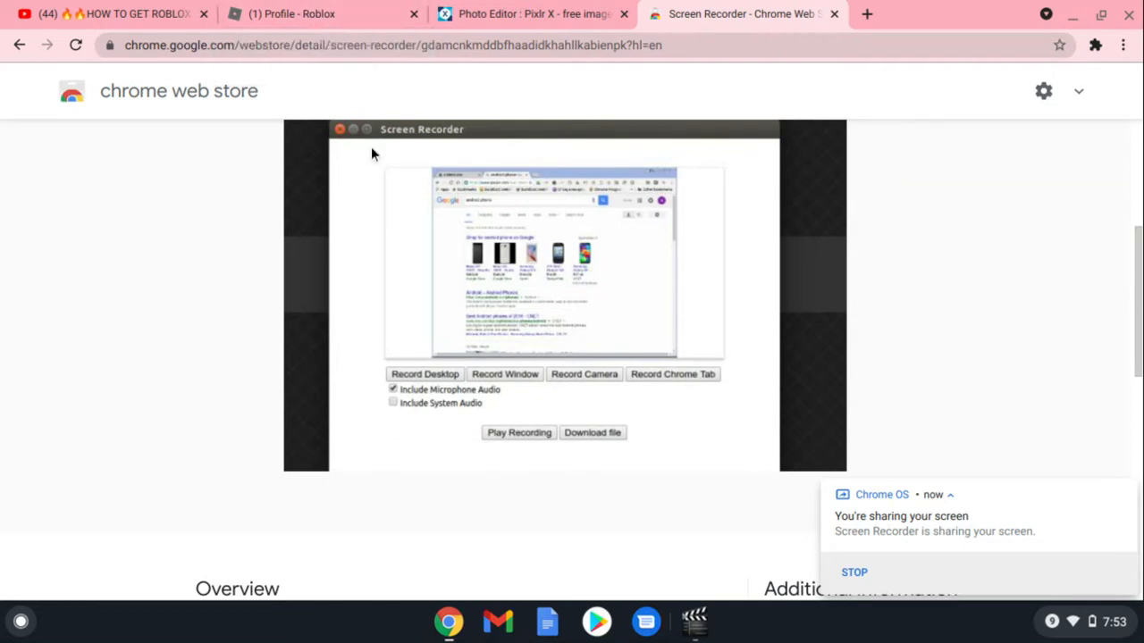
Switch to the Roblox profile tab and begin a chat reply, leaving it unsent
scroll(up, 3)
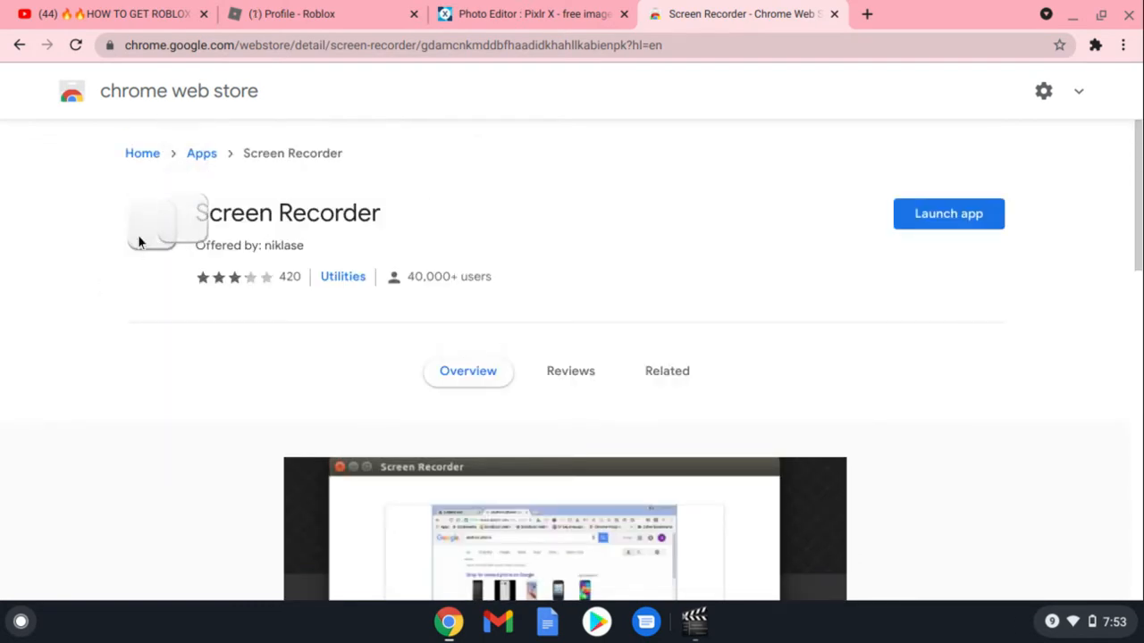
scroll(down, 3)
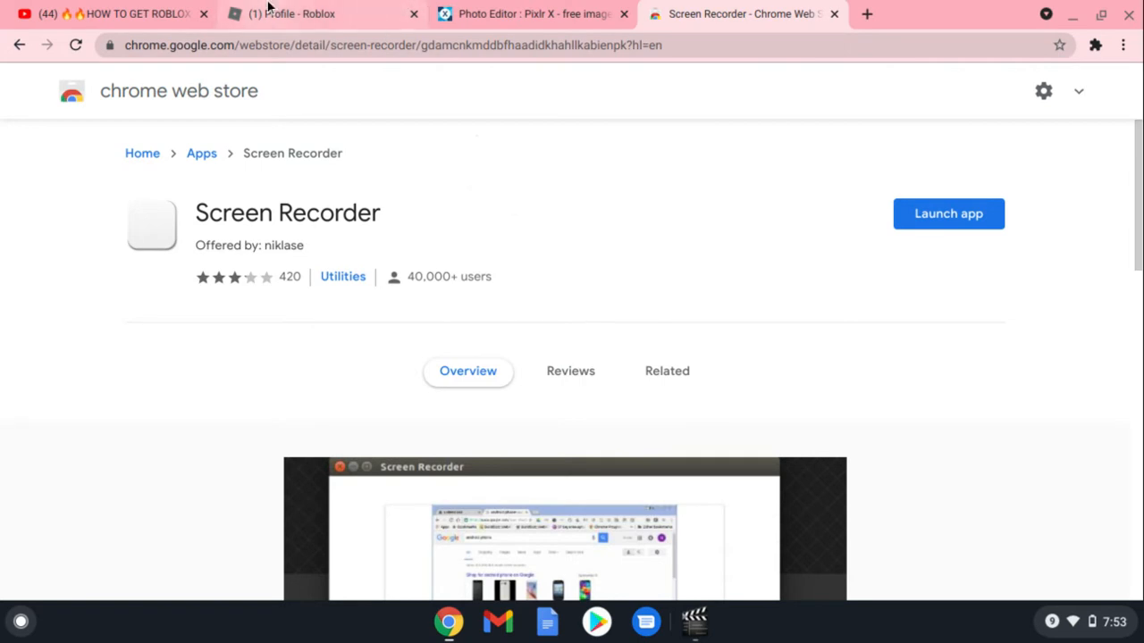
click(295, 13)
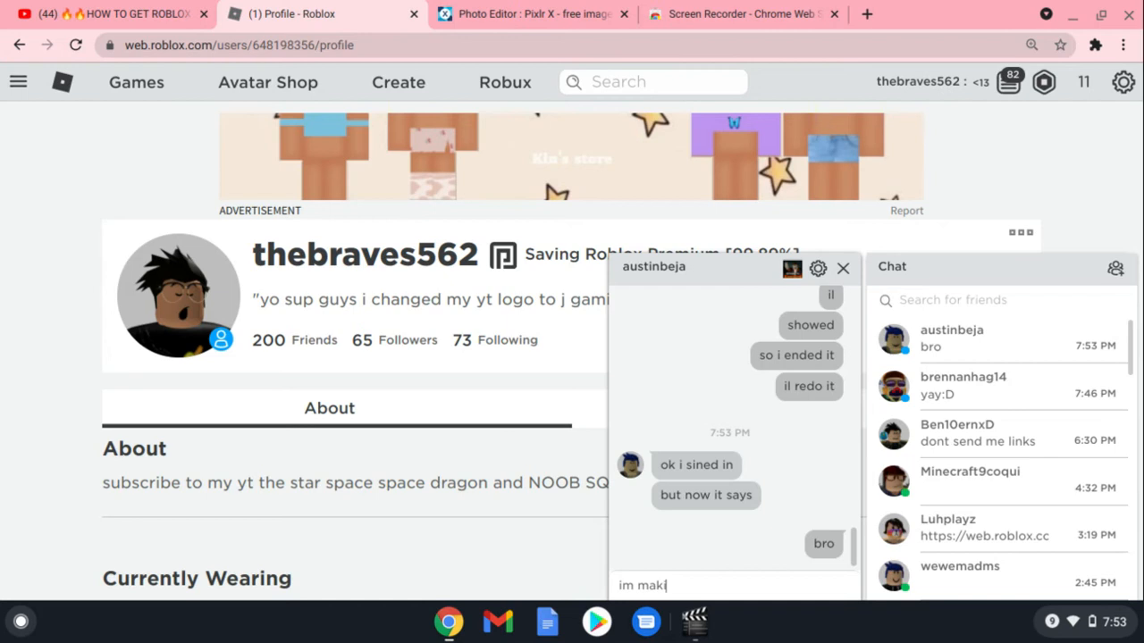
key(enter)
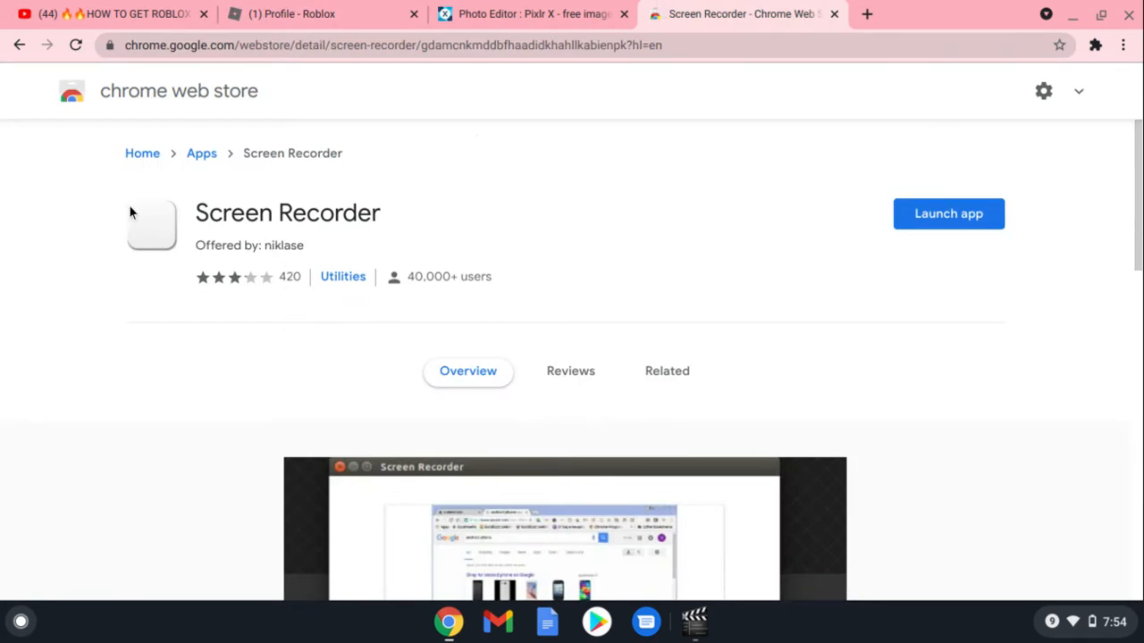
mouse_move(153, 234)
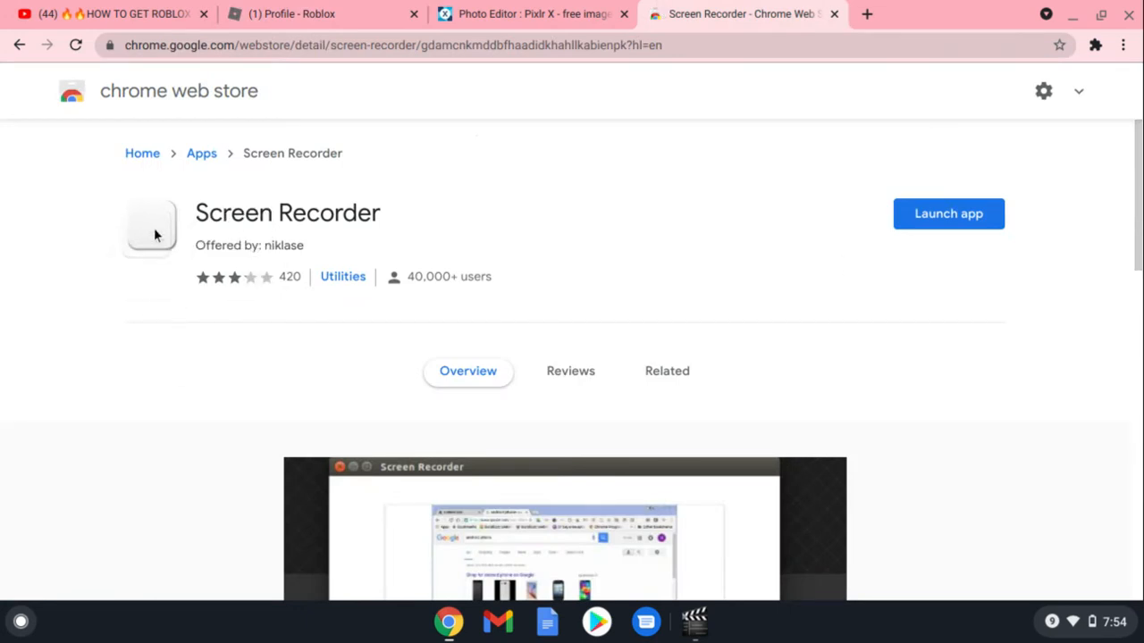
mouse_move(647, 496)
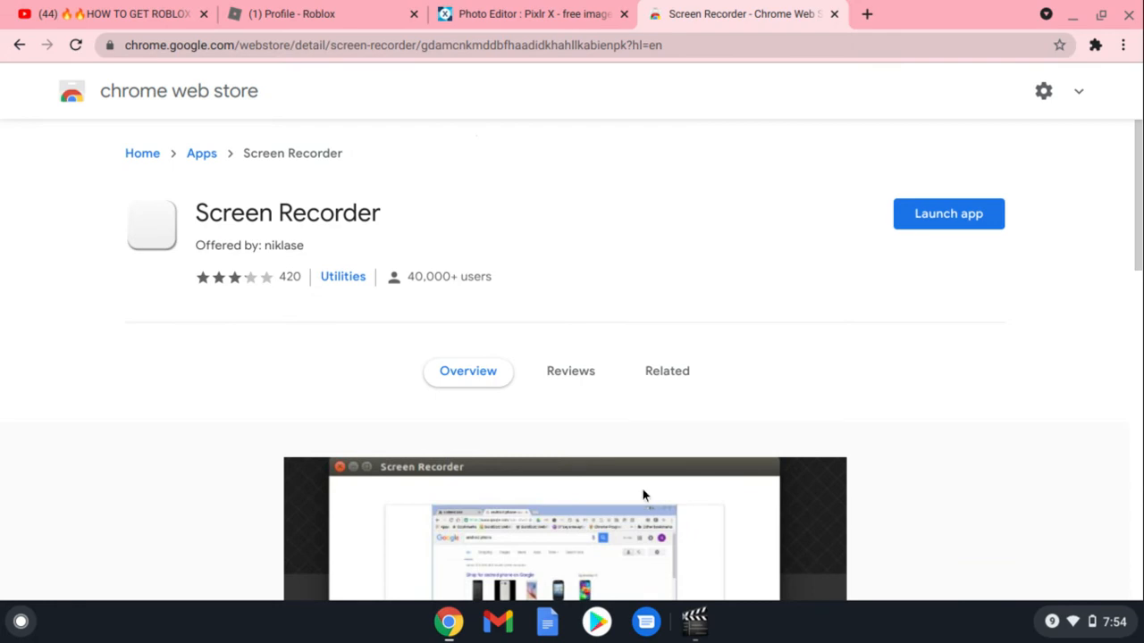
mouse_move(948, 213)
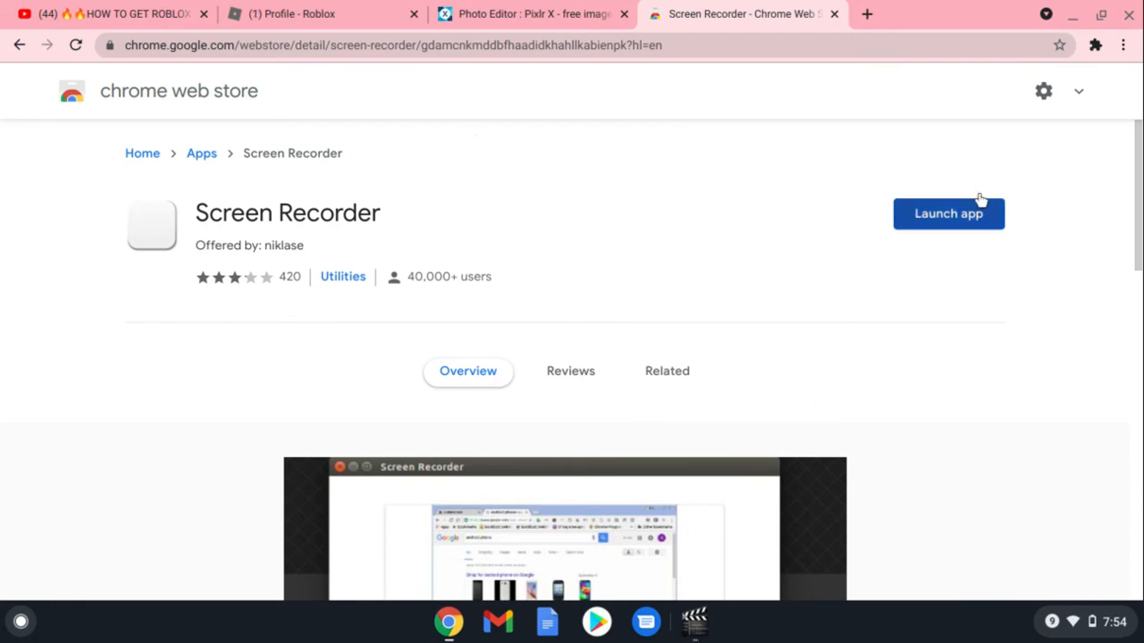
Bring up the Screen Recorder window showing Stop Recording, with microphone audio included
scroll(down, 3)
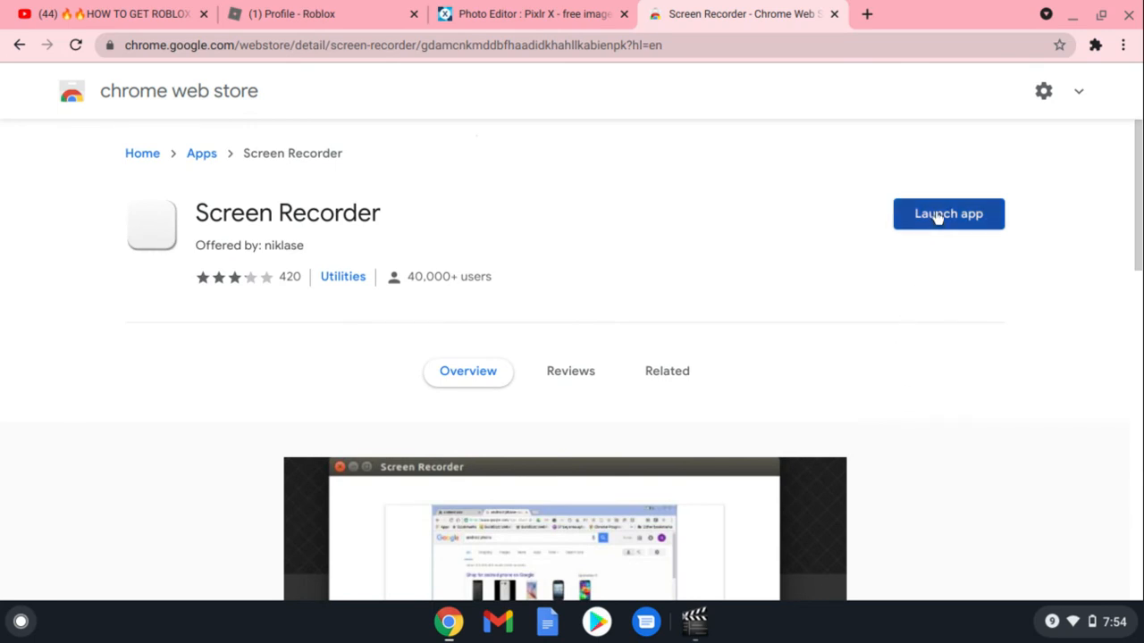
mouse_move(702, 630)
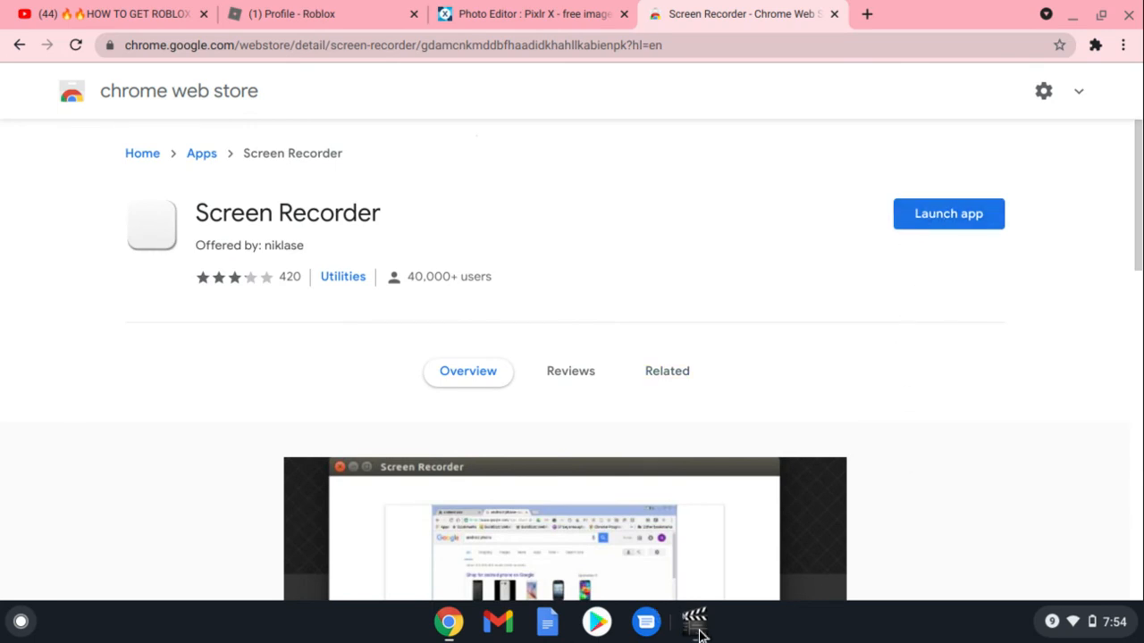
click(695, 621)
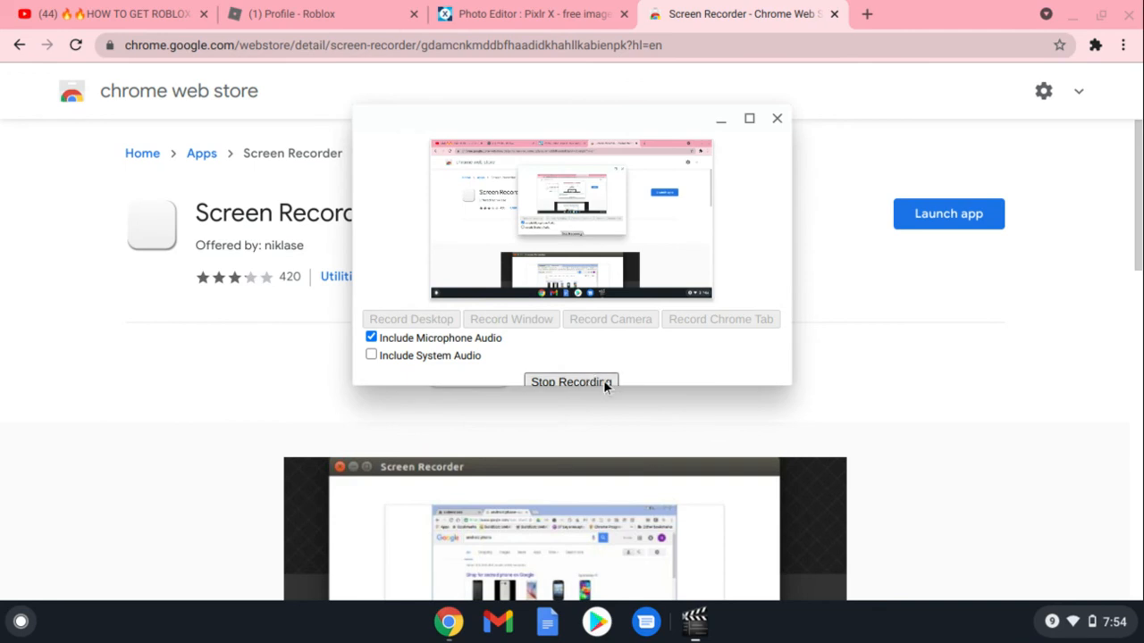
mouse_move(1064, 101)
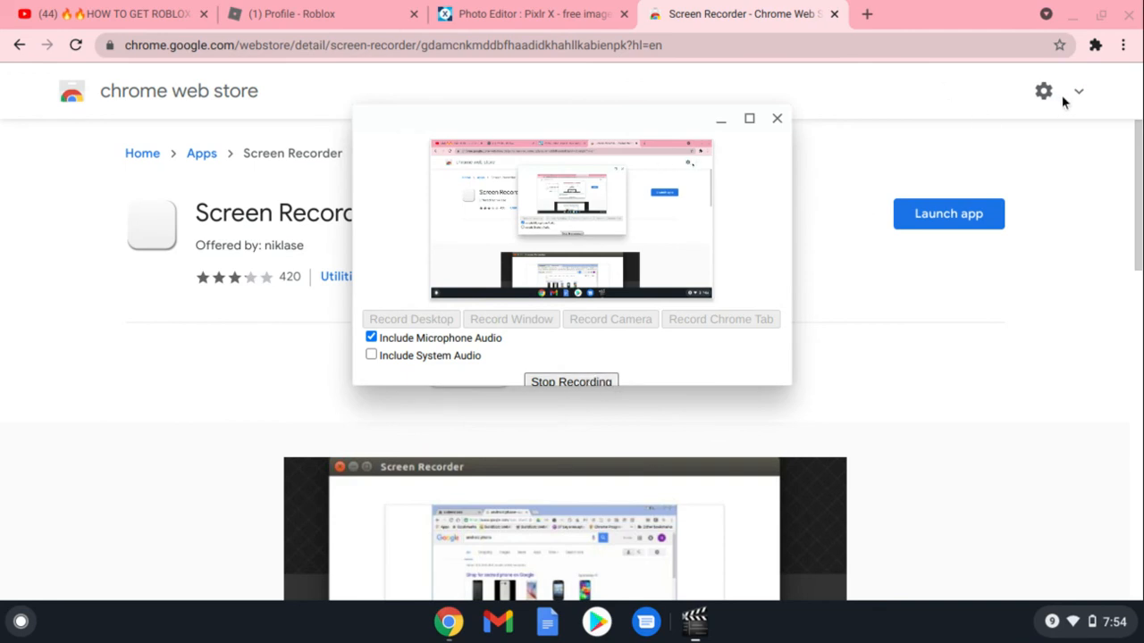